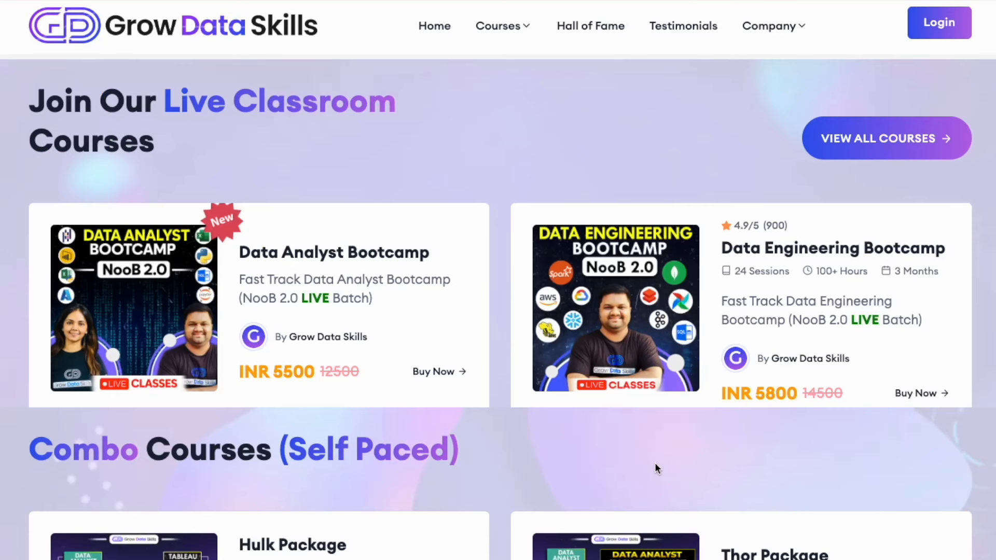
Step: Scroll down the home page past the live and combo course listings
scroll("down", 3)
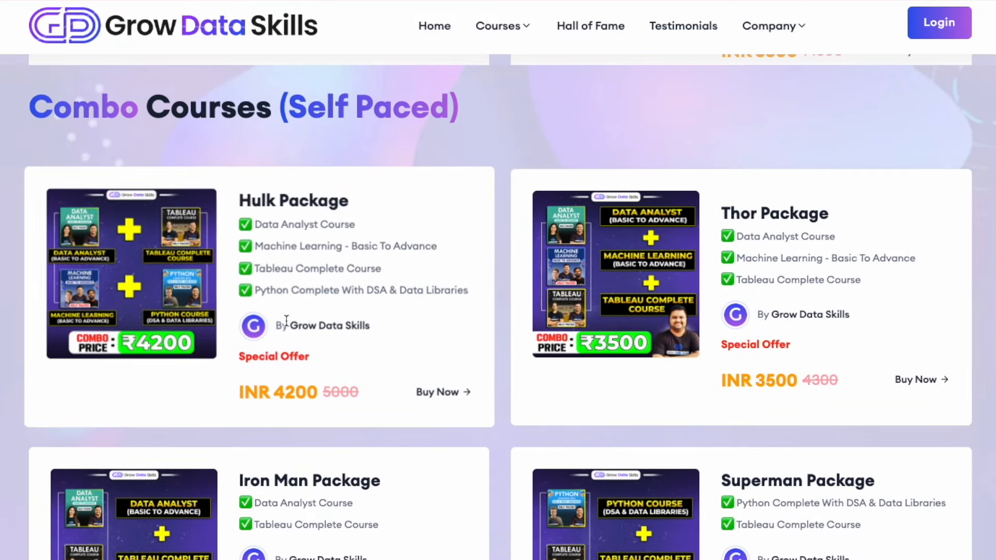
scroll("down", 3)
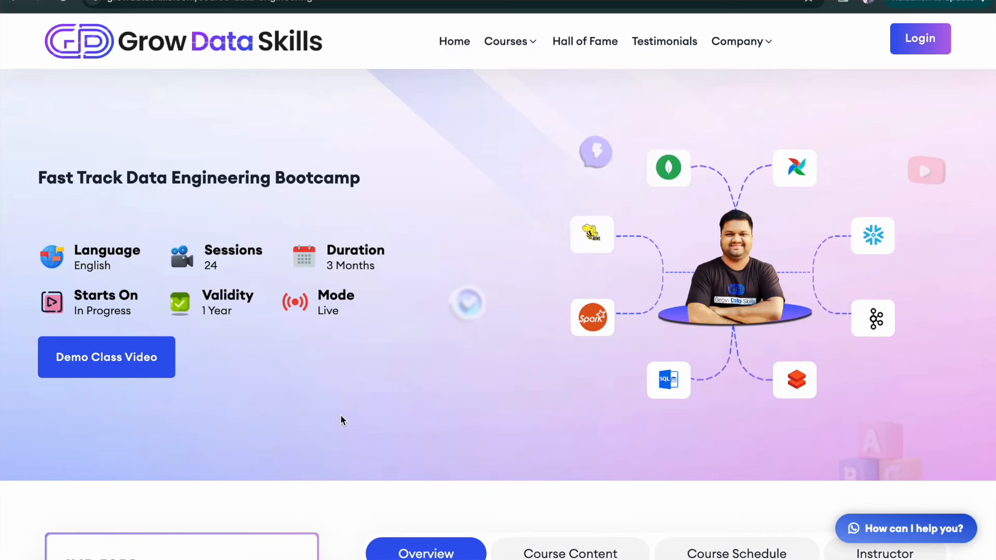
Step: Scroll through the Hulk to Captain America combo package cards, then select at the top
scroll("down", 3)
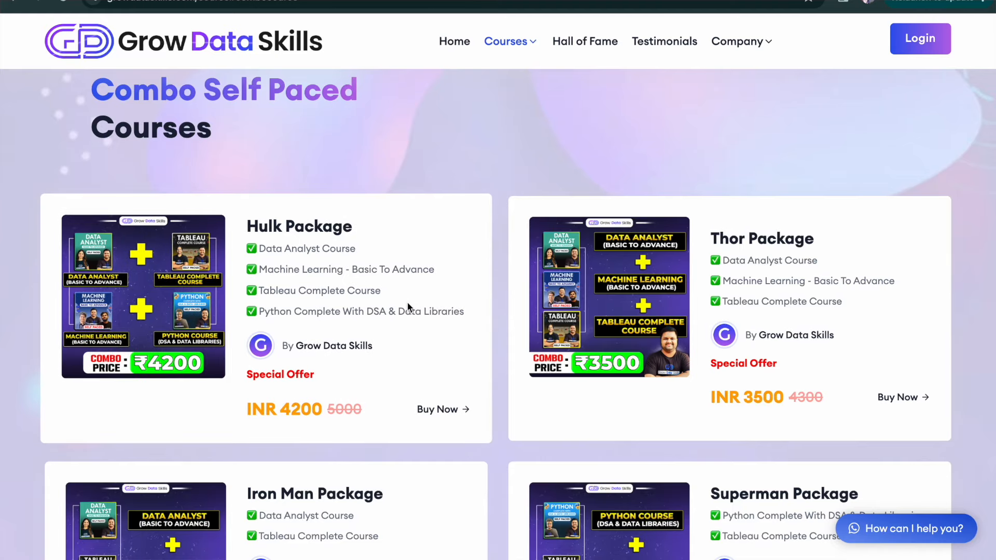
scroll("down", 3)
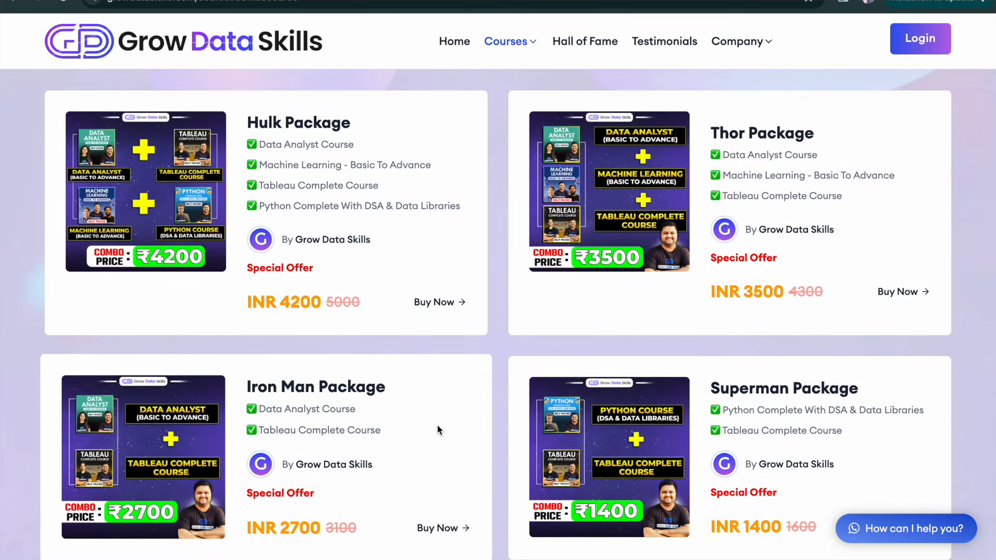
scroll("down", 3)
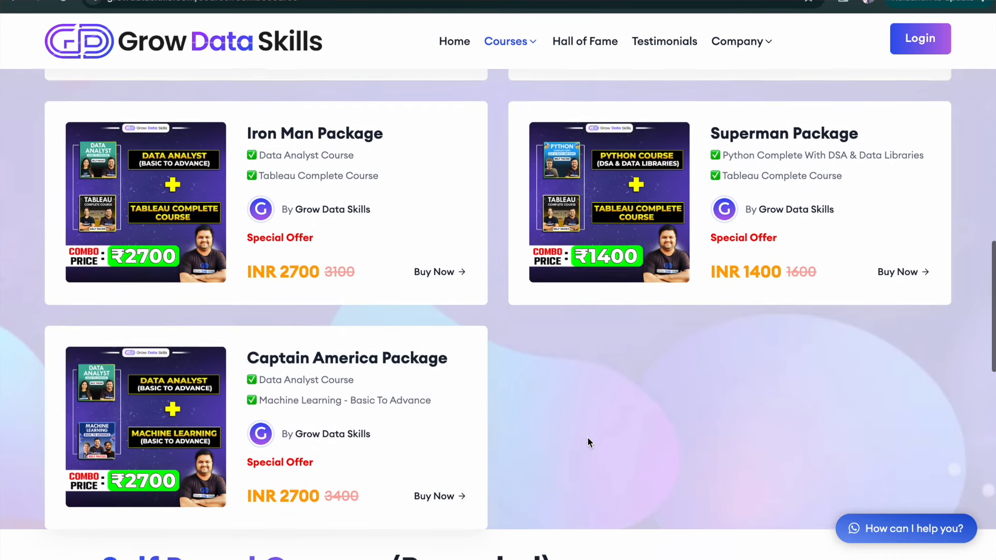
left_click(585, 41)
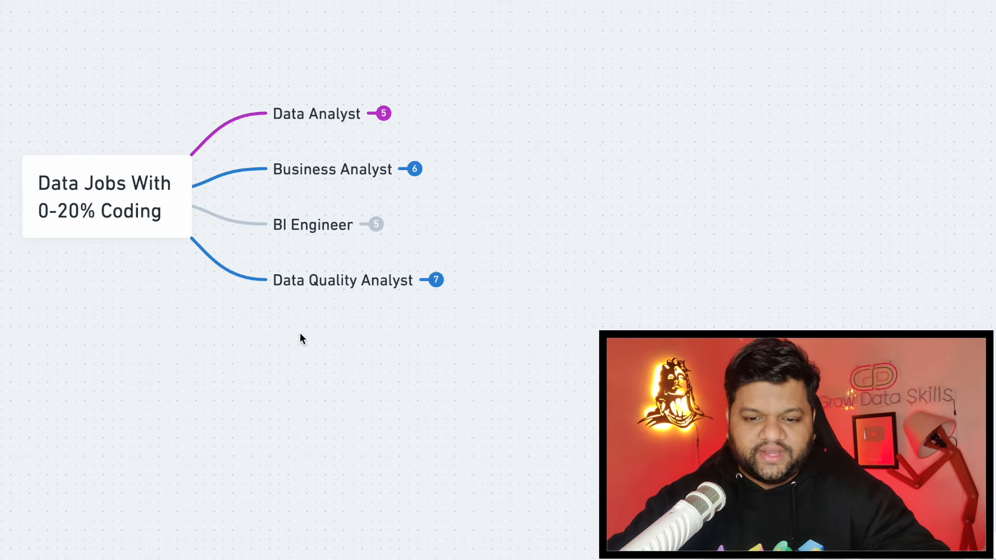
mouse_move(331, 136)
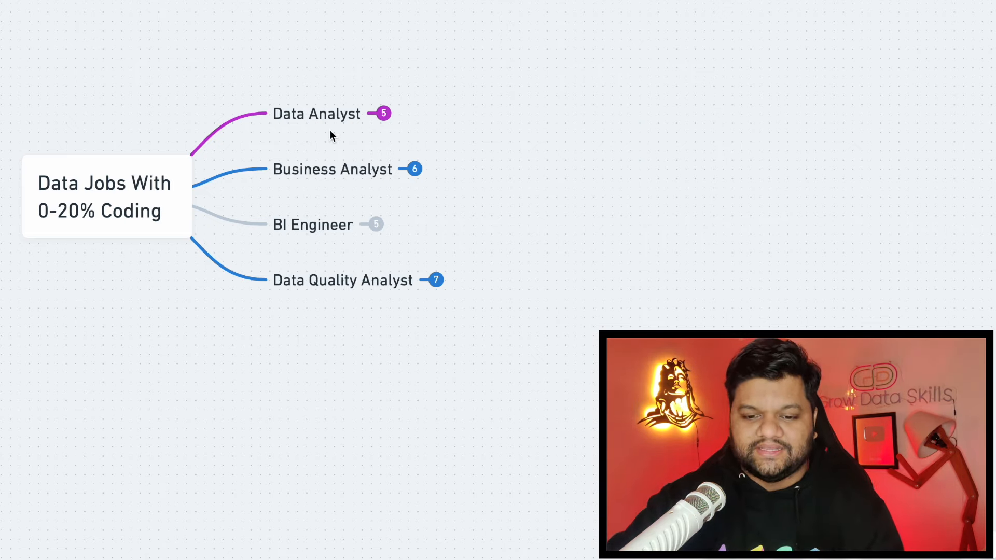
Step: Expand Data Analyst to reveal SQL, Data Visualization, Python or R, MS Excel and Statistics
left_click(382, 114)
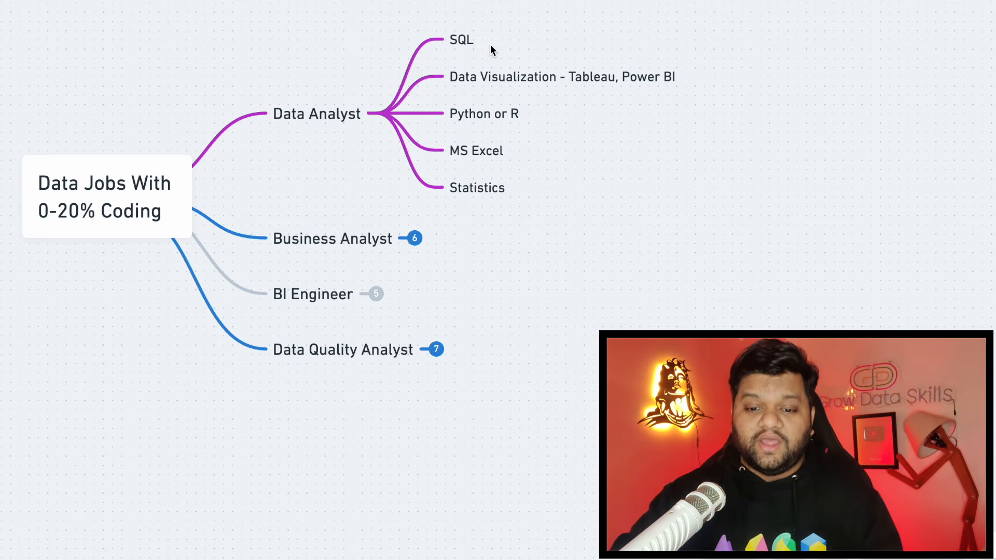
mouse_move(511, 255)
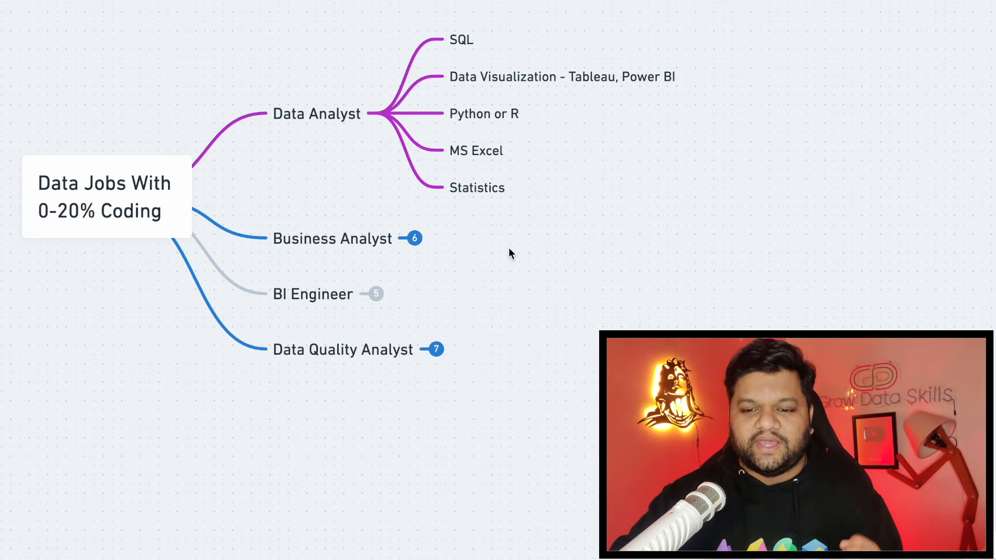
mouse_move(586, 99)
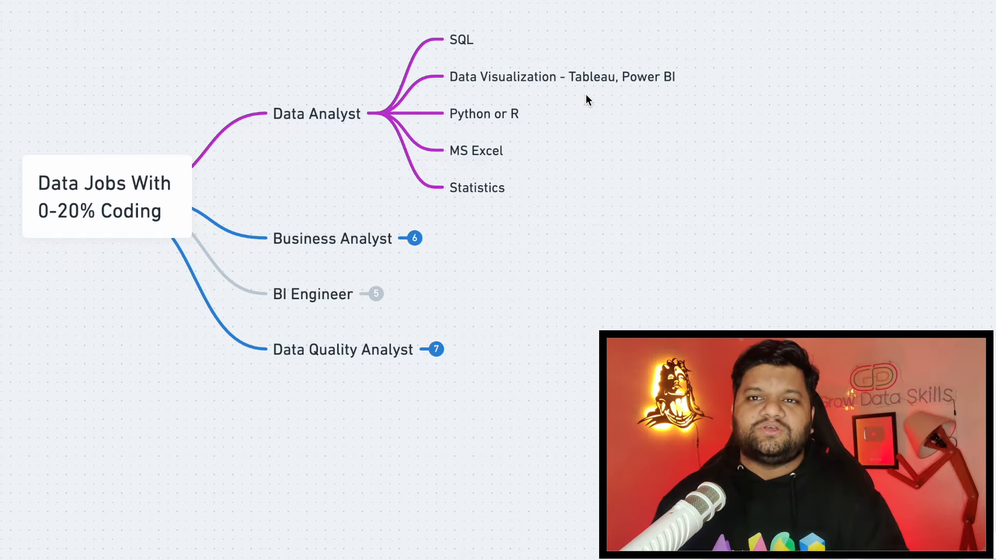
mouse_move(537, 77)
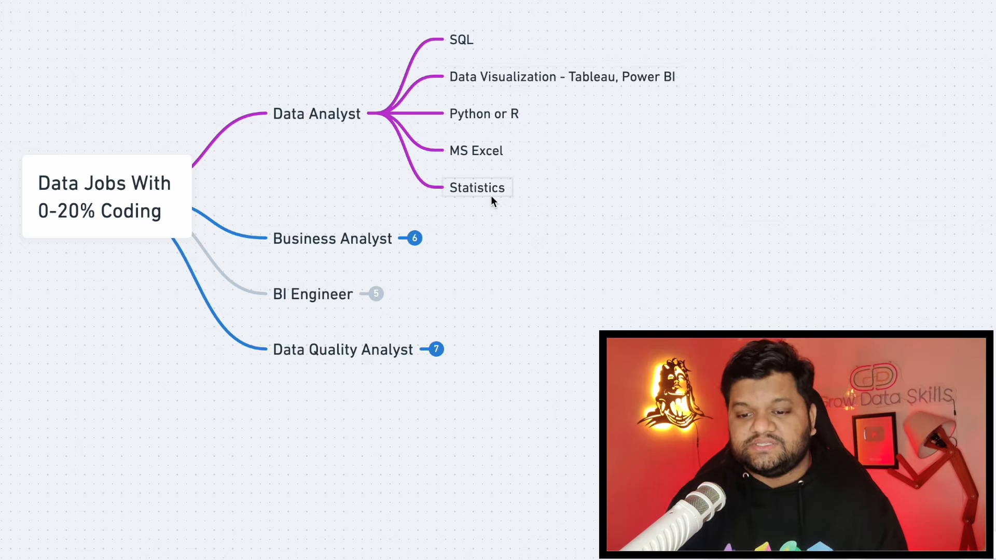
mouse_move(516, 205)
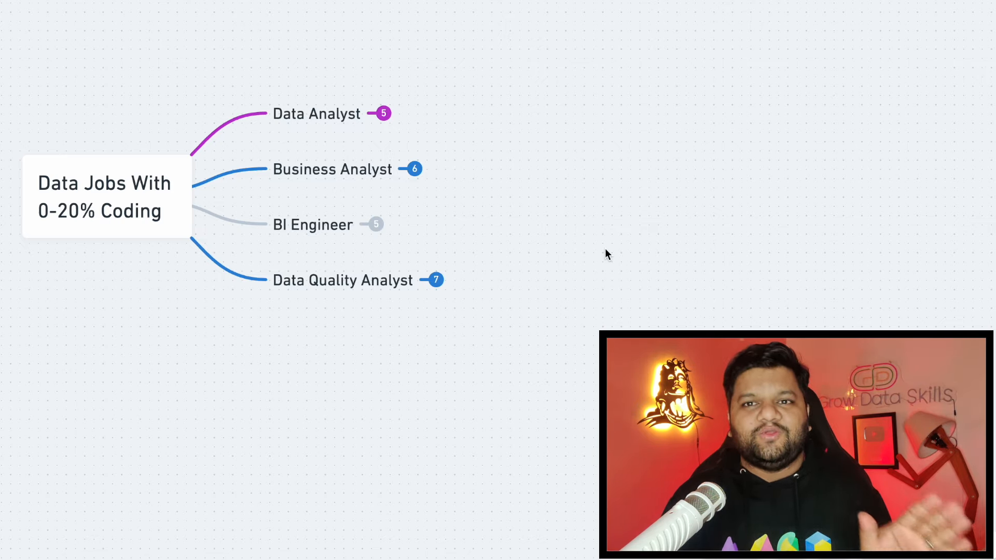
mouse_move(574, 263)
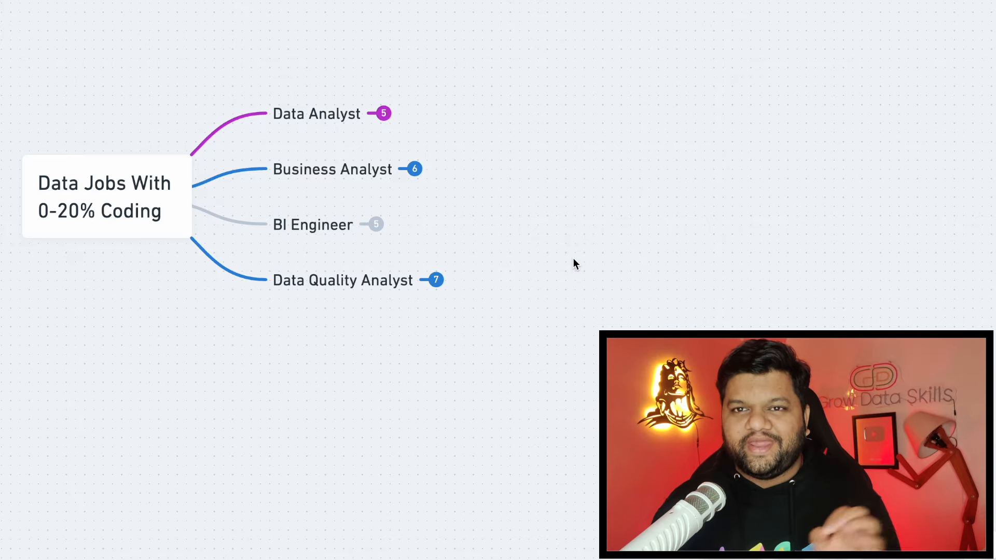
mouse_move(581, 218)
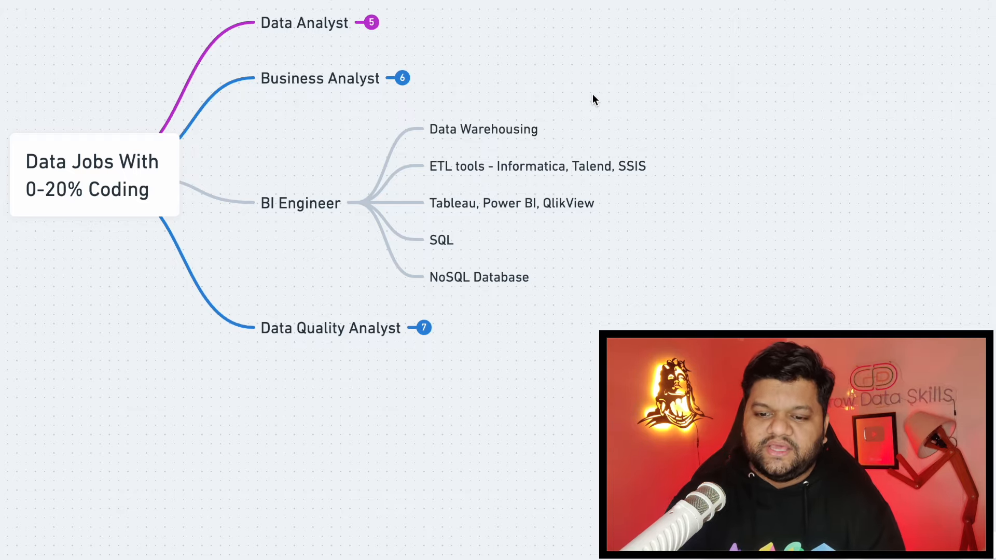
mouse_move(648, 197)
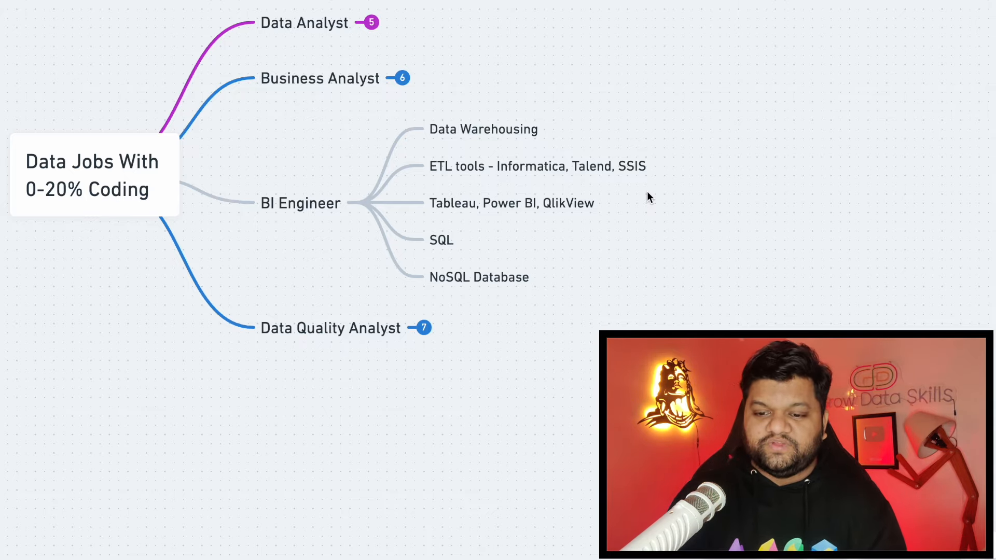
mouse_move(594, 222)
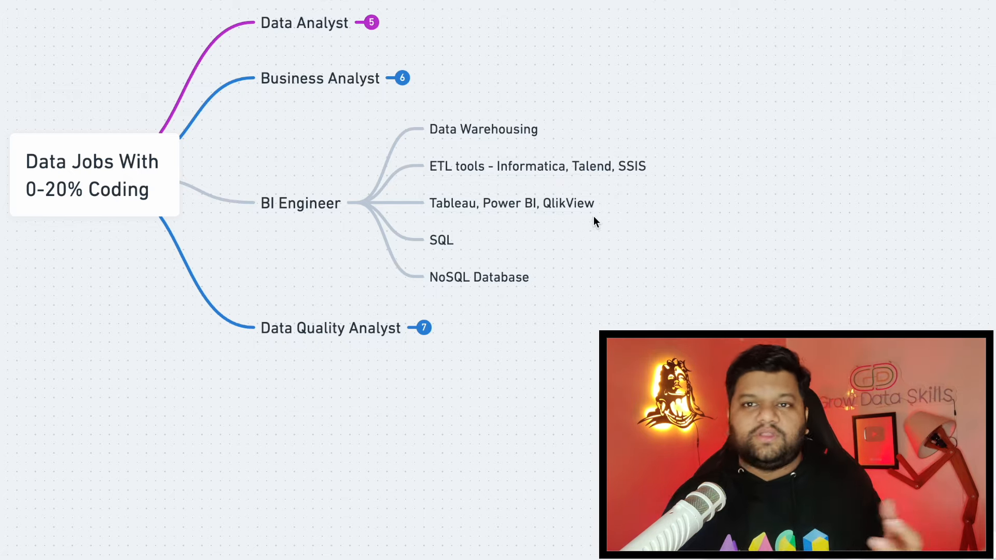
mouse_move(600, 219)
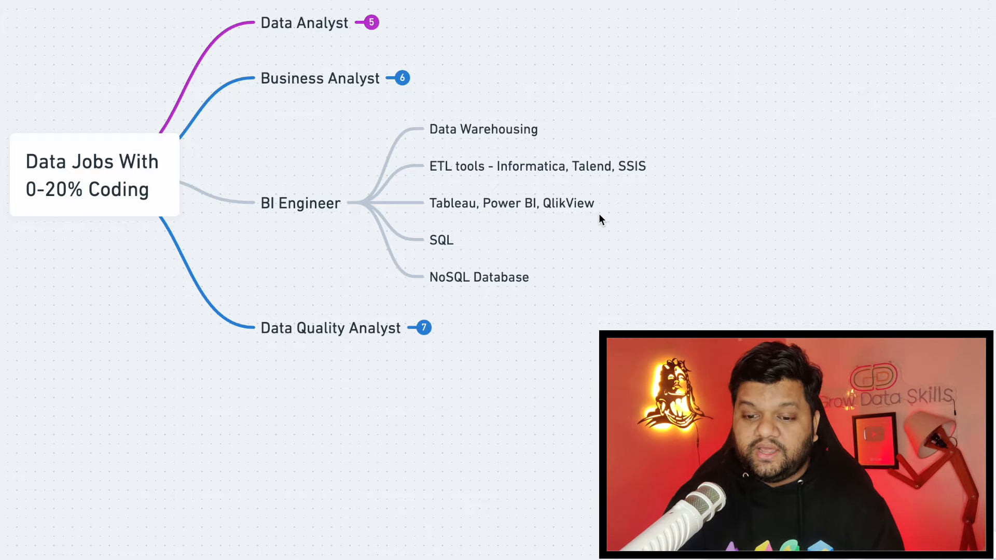
mouse_move(480, 257)
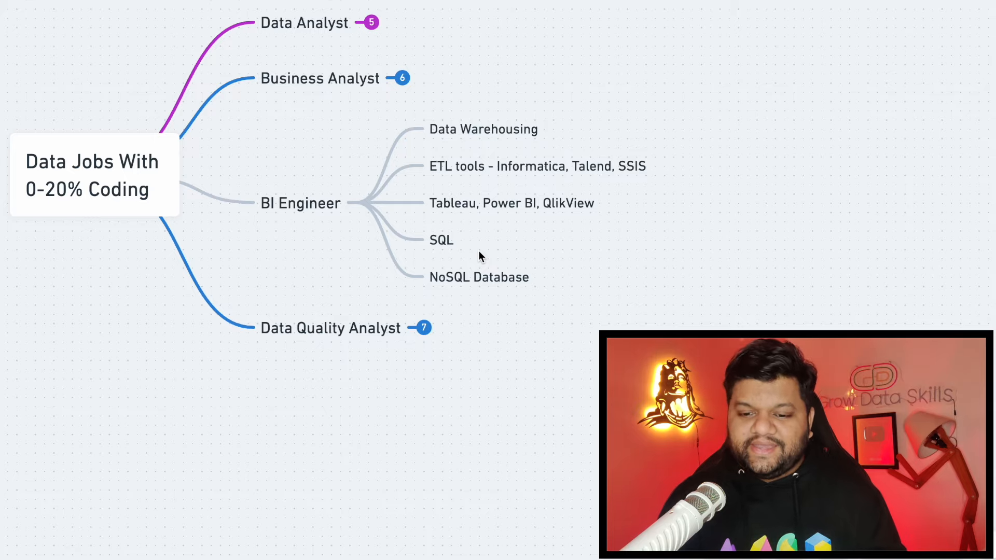
mouse_move(580, 275)
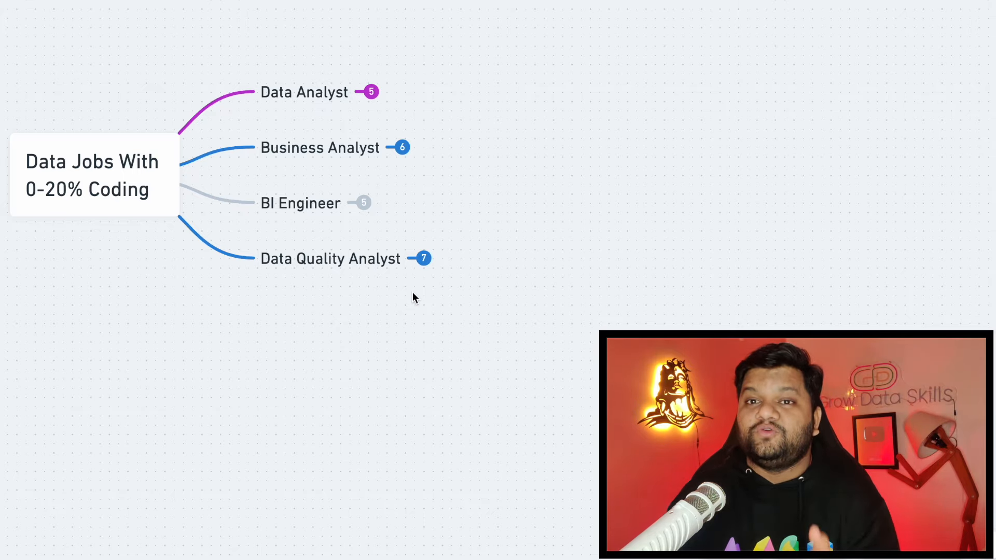
Step: Fold the BI Engineer node so all four job branches show only counts
left_click(423, 258)
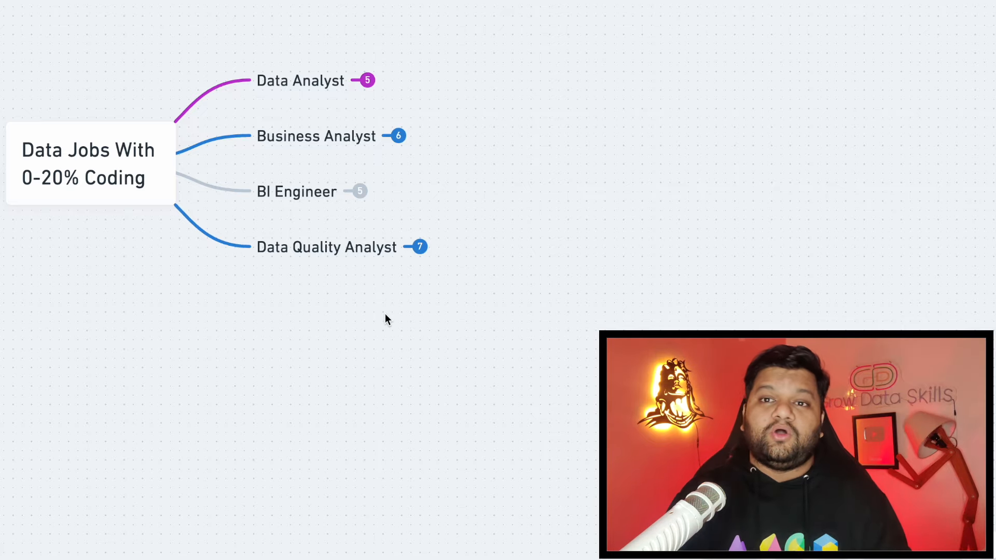
mouse_move(292, 274)
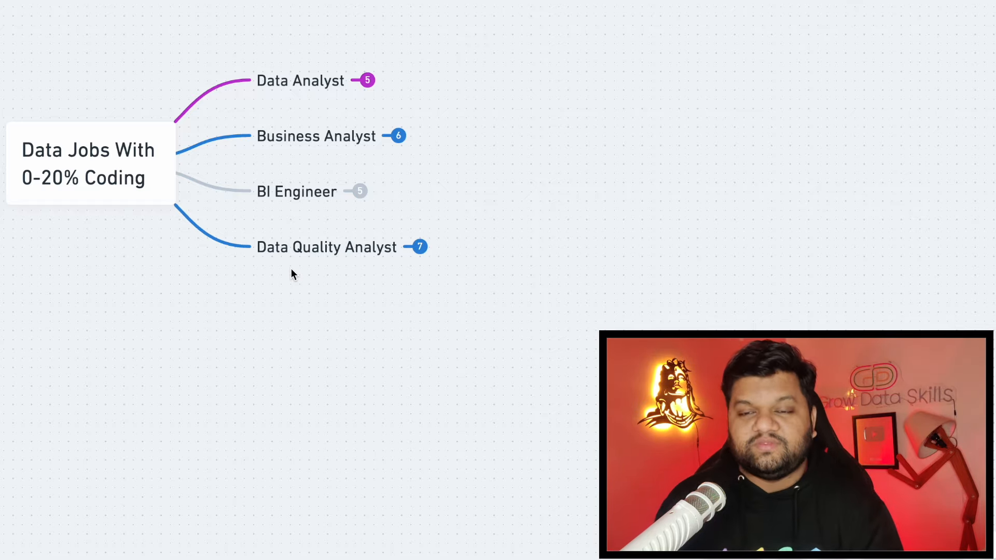